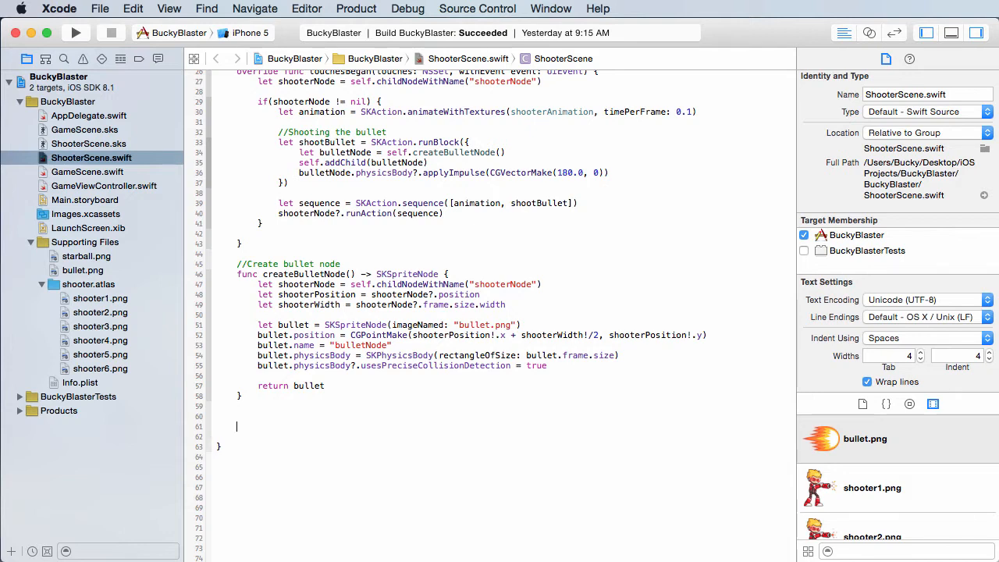
Step: Below createBulletNode, add the comment '//Call this to create a new ball' and declare func createBallNode()
{"action": "type", "text": "//"}
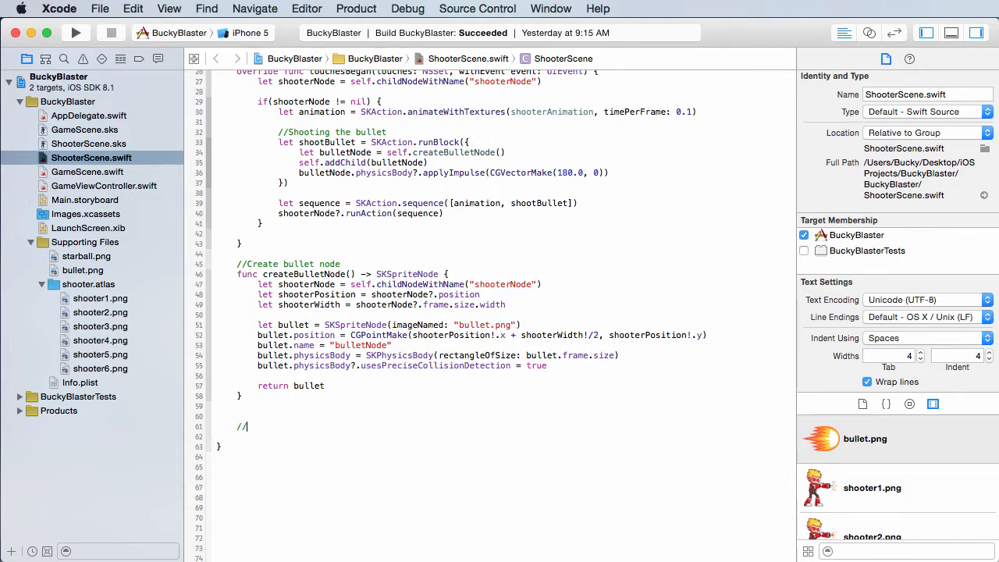
{"action": "type", "text": "Call"}
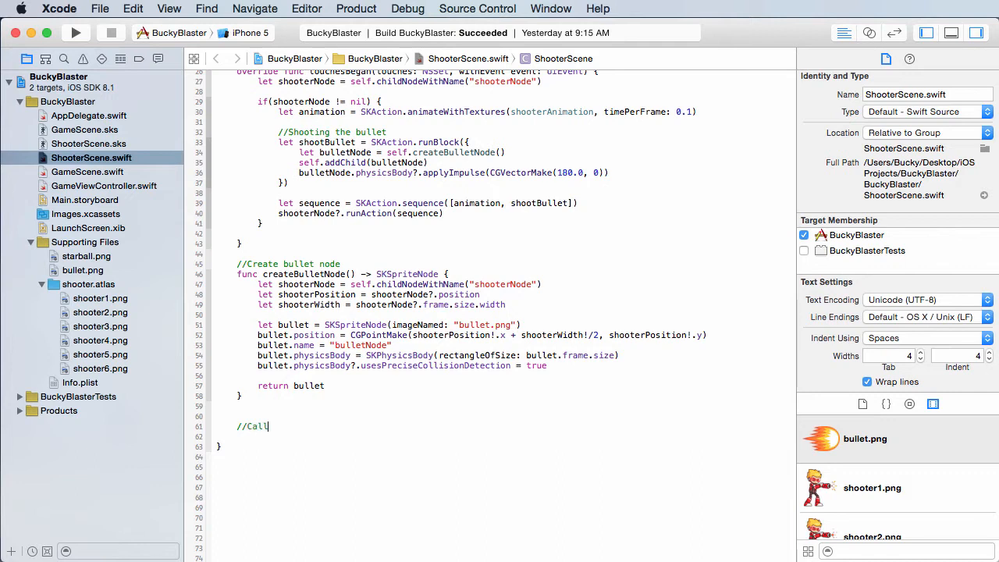
{"action": "type", "text": "this to create a new ball"}
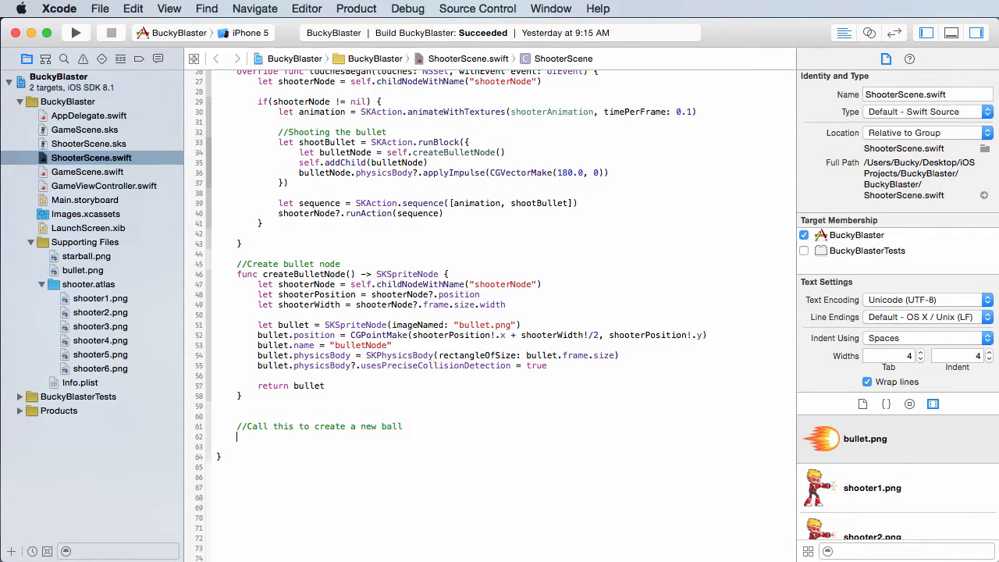
{"action": "type", "text": "fi"}
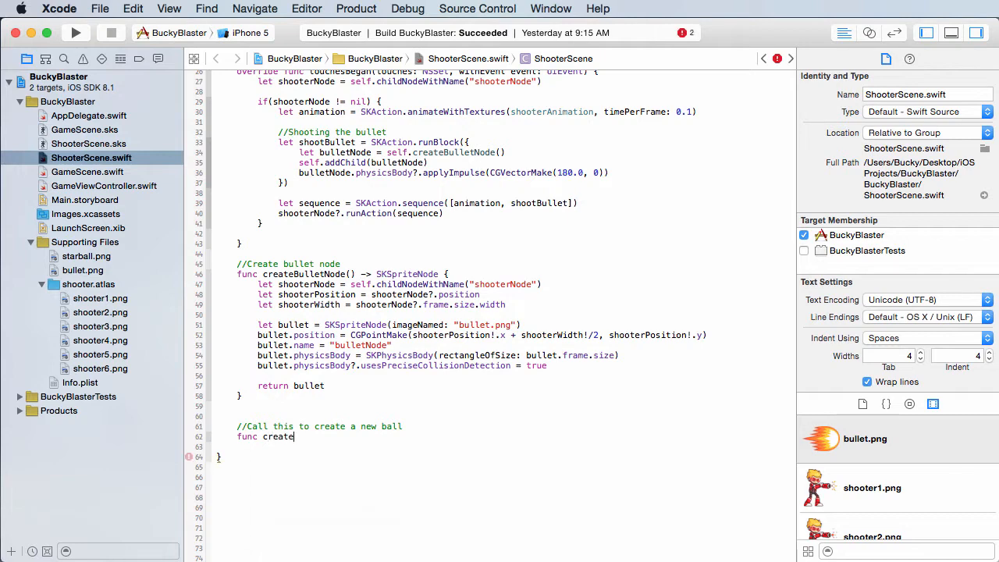
{"action": "type", "text": "BallNode"}
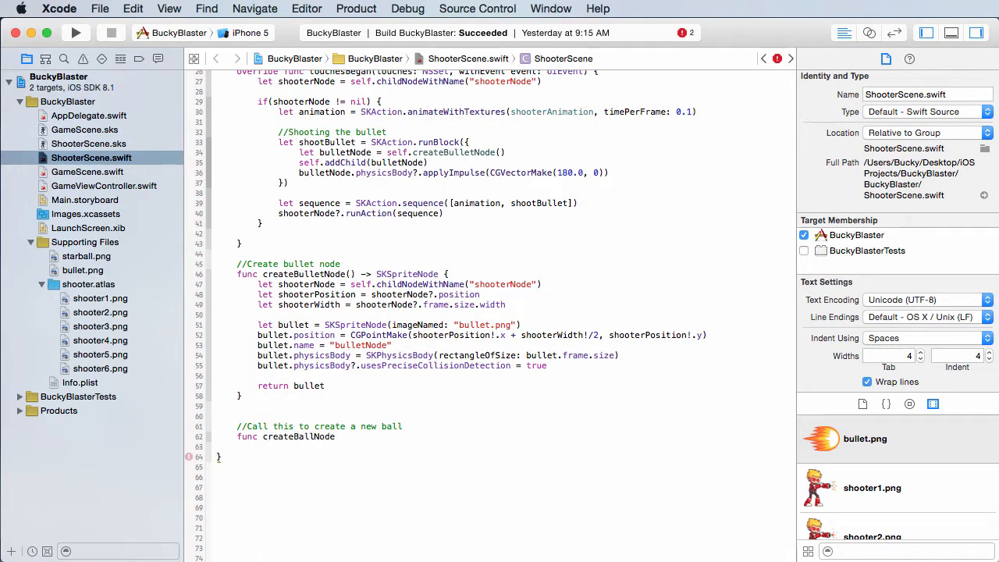
{"action": "type", "text": "()"}
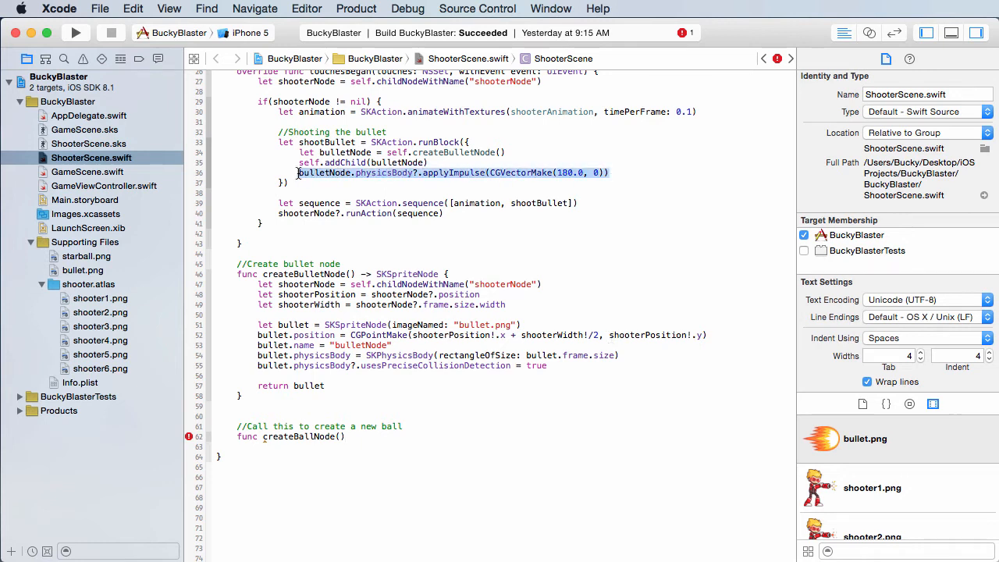
{"action": "left_click", "coordinate": [610, 172]}
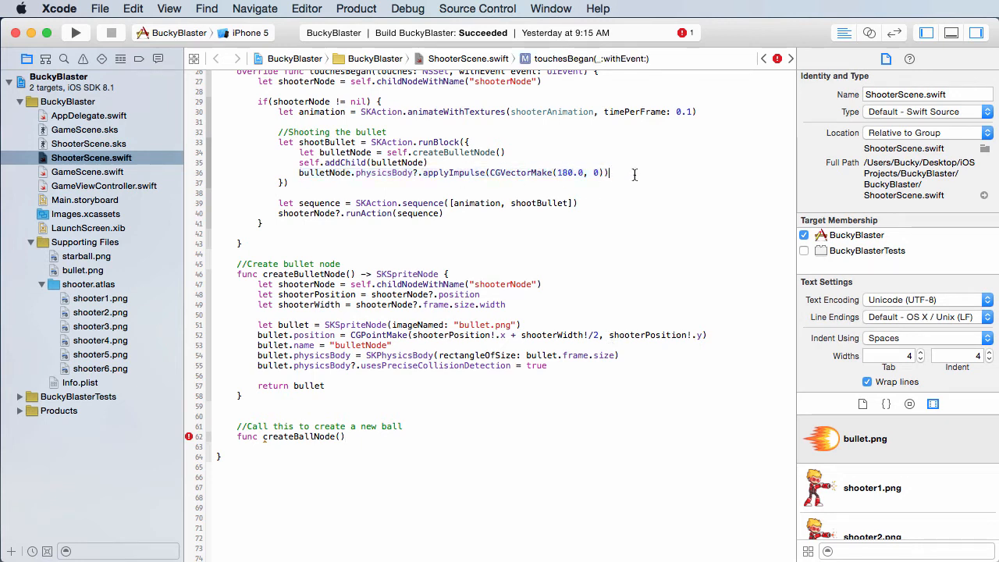
{"action": "left_click", "coordinate": [381, 447]}
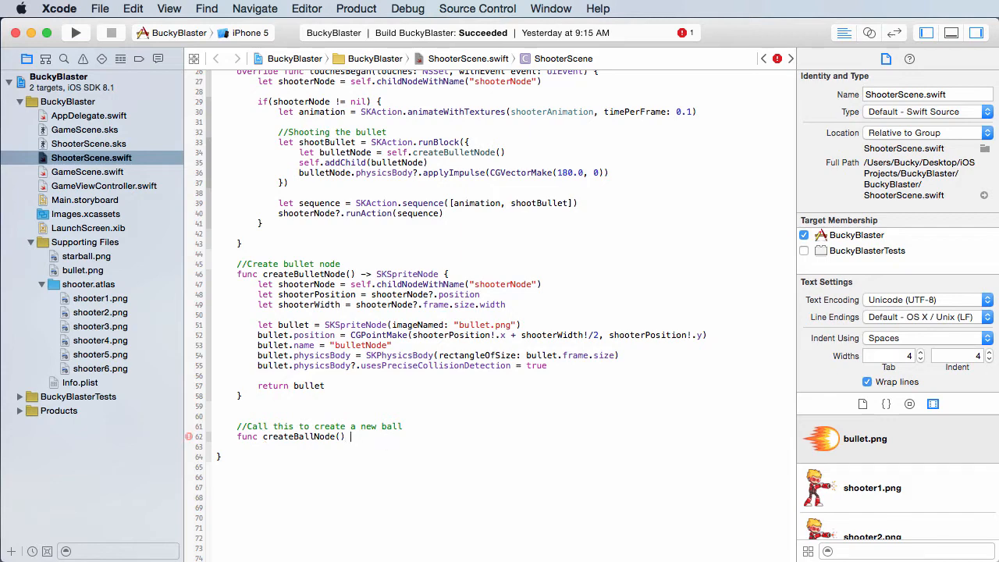
Step: Add braces and create let ball = SKSpriteNode(imageNamed: "starball.png") inside createBallNode
{"action": "type", "text": "{"}
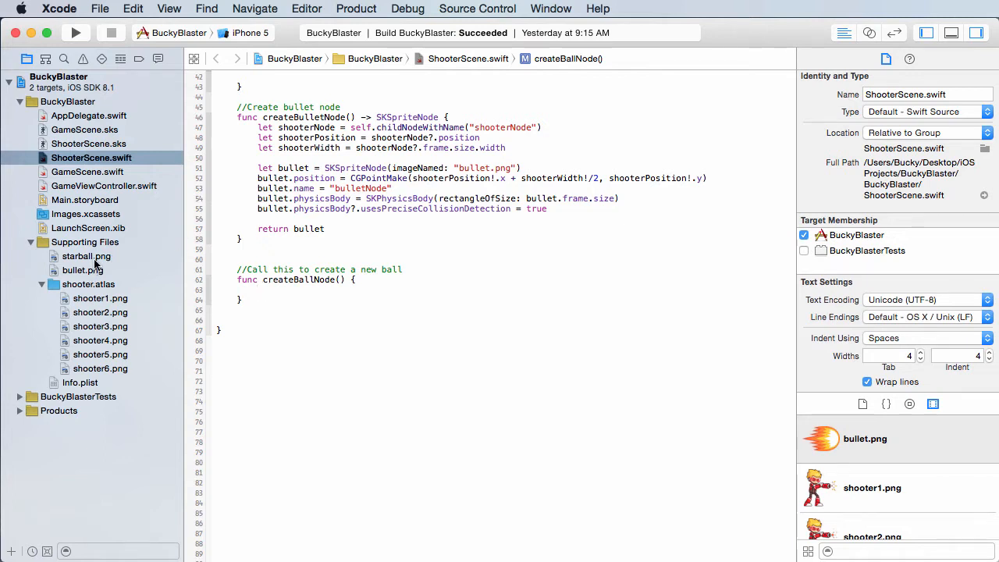
{"action": "left_click", "coordinate": [85, 256]}
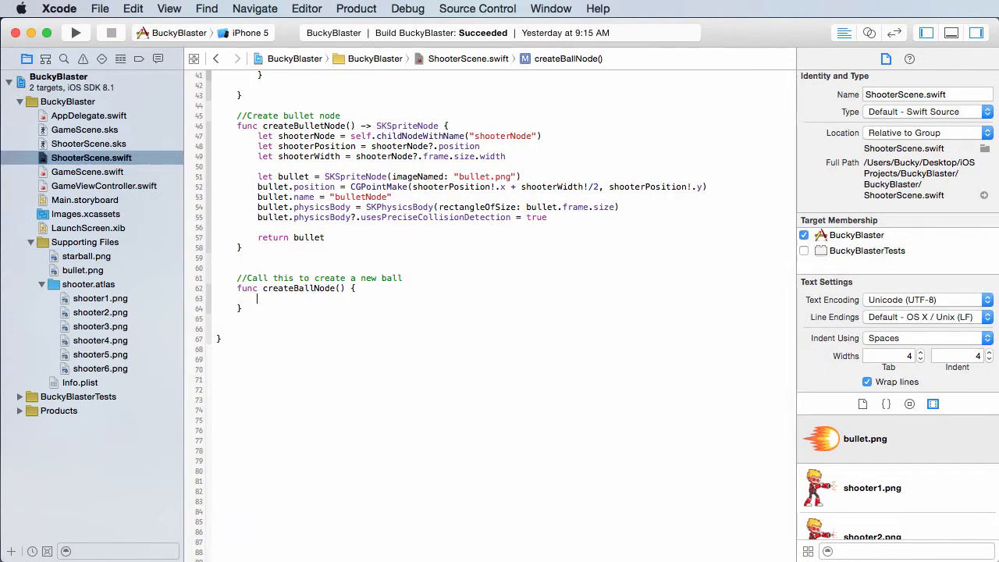
{"action": "type", "text": "let ball = SKSpriteNode(imageNamed: \""}
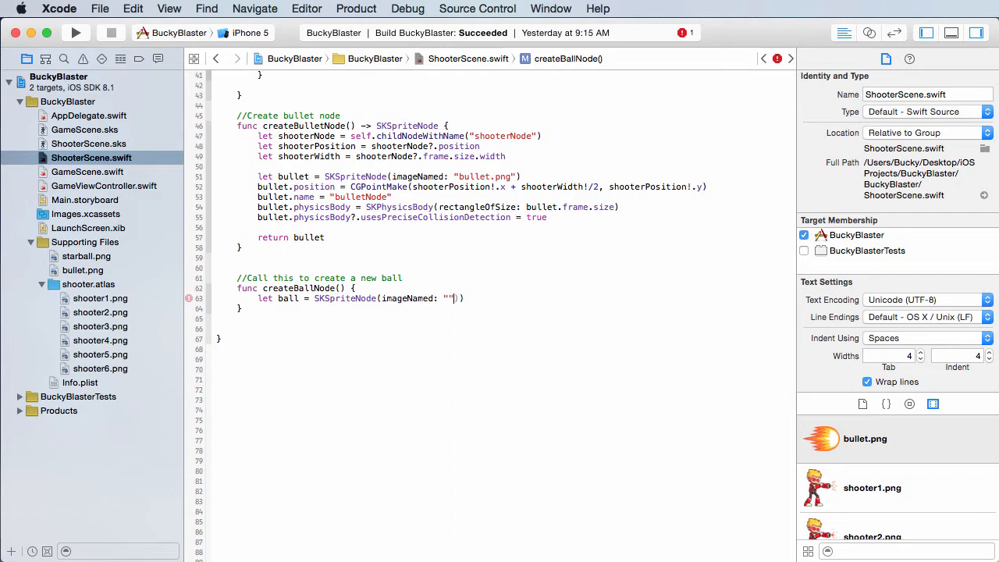
{"action": "type", "text": "starball."}
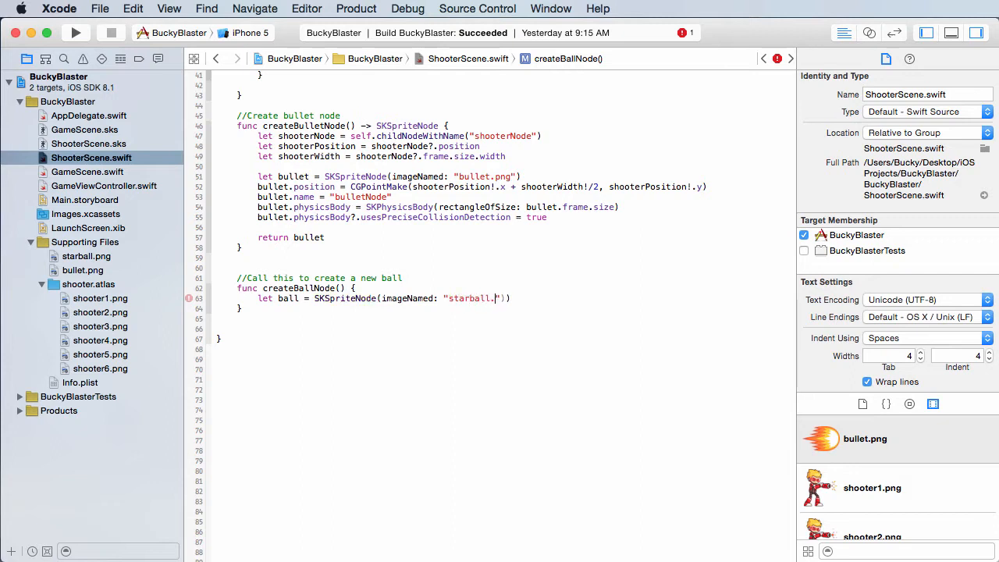
{"action": "type", "text": "png"}
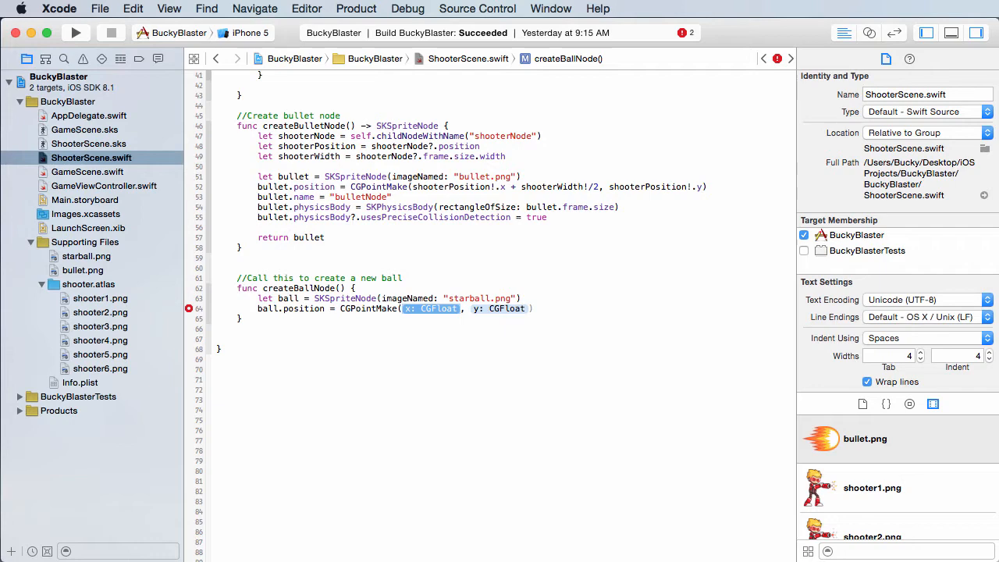
Step: Complete ball.position as CGPointMake(randomNumber(self.size.width), self.size.height)
{"action": "type", "text": "randomNumber("}
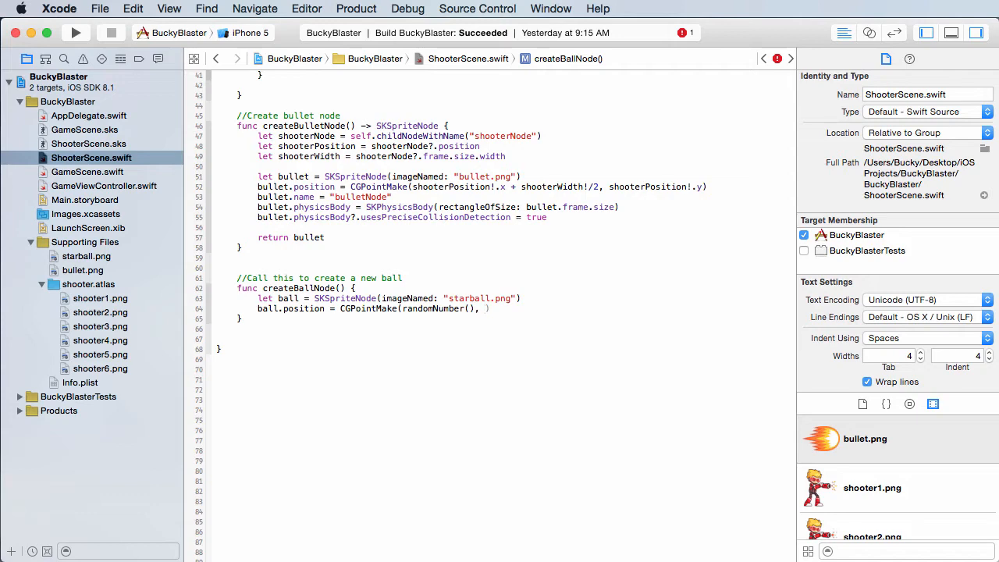
{"action": "type", "text": "s"}
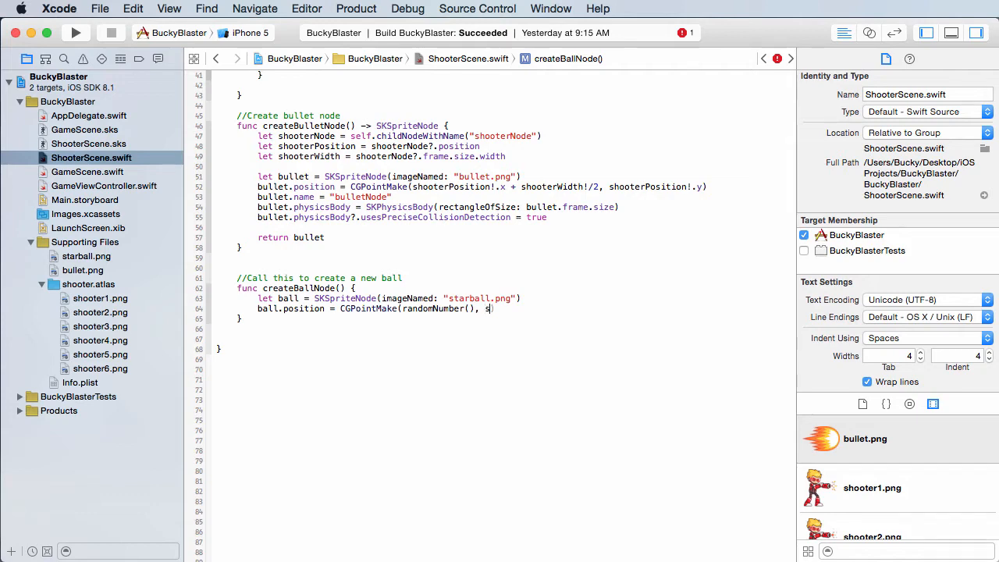
{"action": "type", "text": "elf.size"}
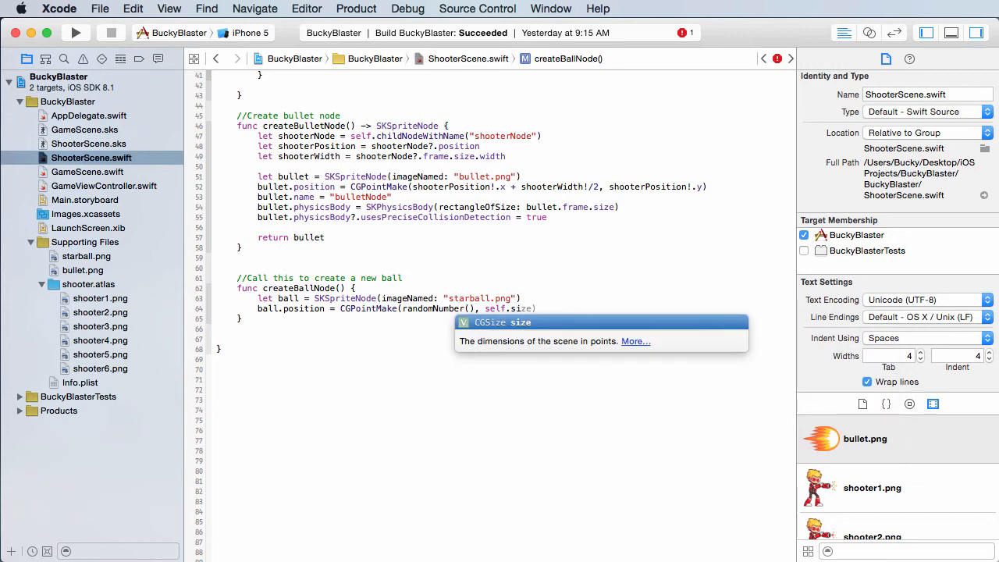
{"action": "type", "text": ".height"}
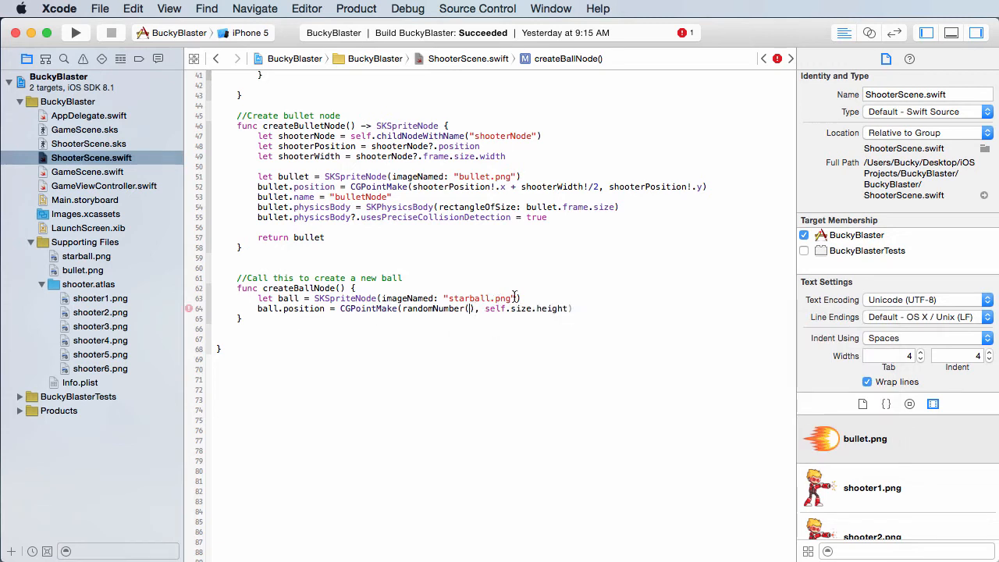
{"action": "type", "text": "self"}
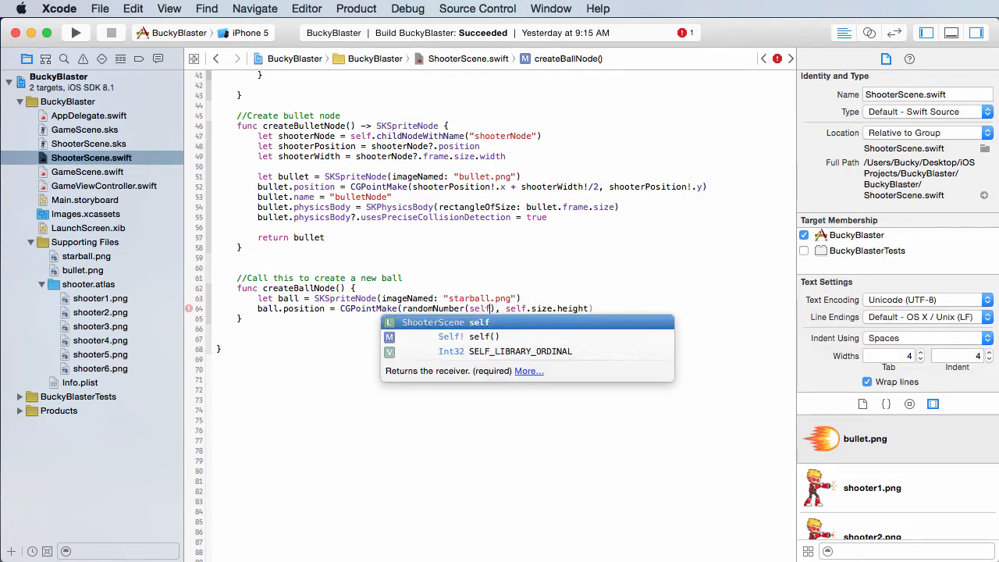
{"action": "type", "text": "se"}
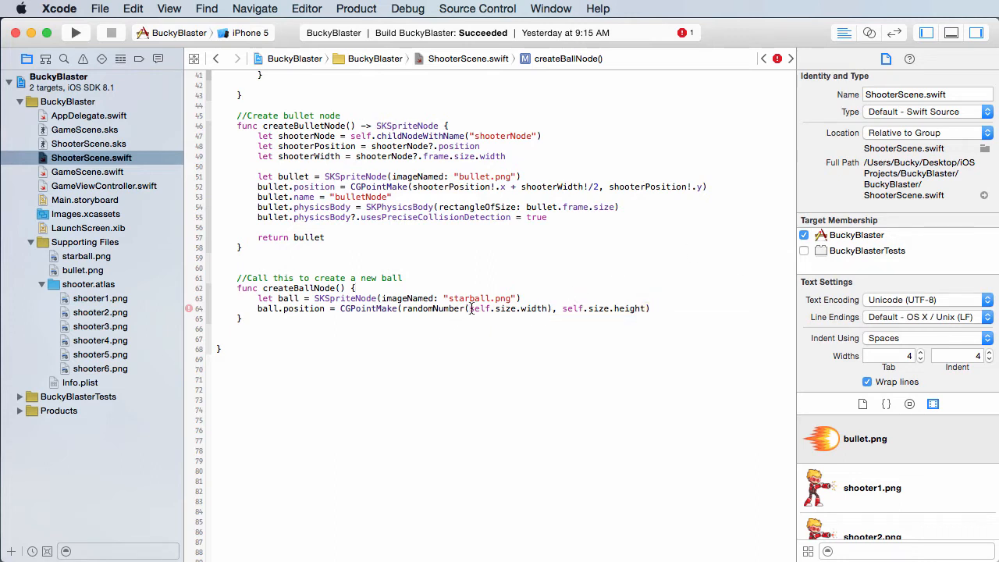
{"action": "double_click", "coordinate": [507, 309]}
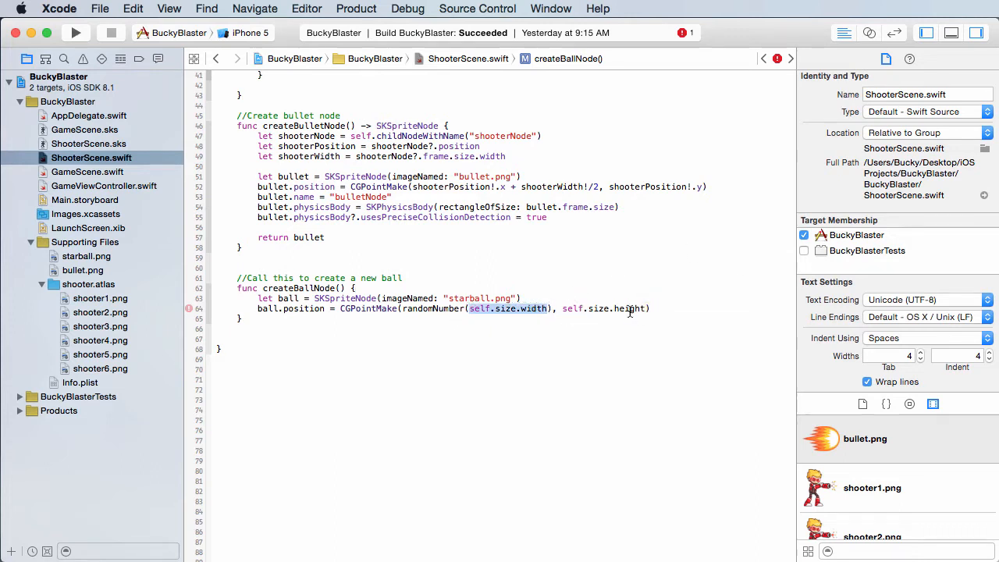
{"action": "left_click", "coordinate": [294, 327]}
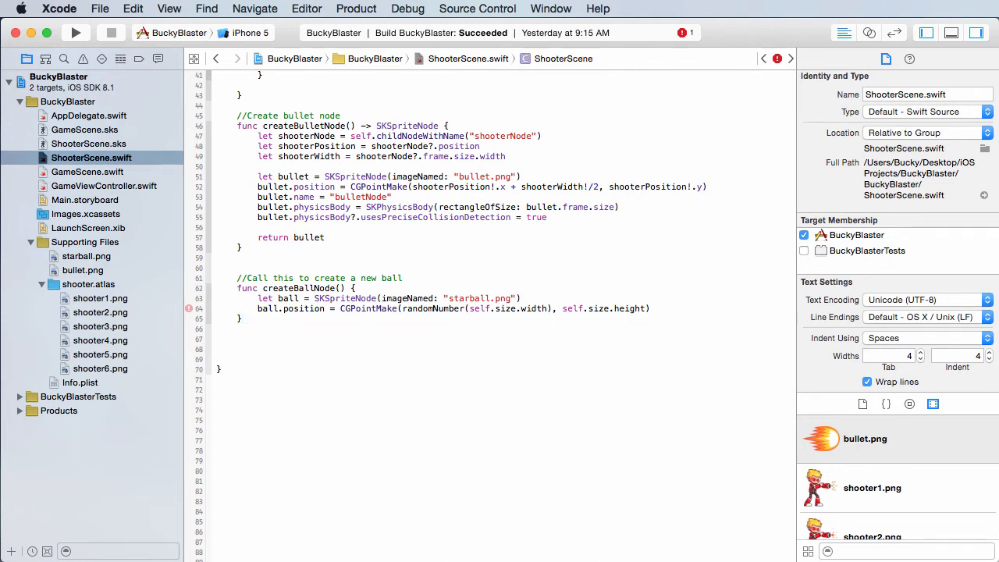
Step: Add the comment '//Random number between 0 and width'
{"action": "type", "text": "//Random num"}
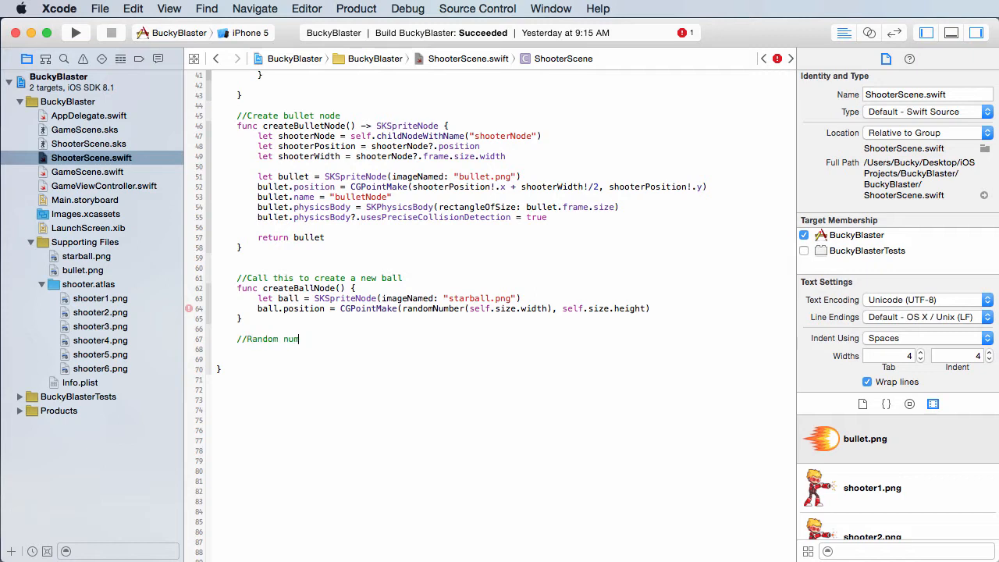
{"action": "type", "text": "ber between"}
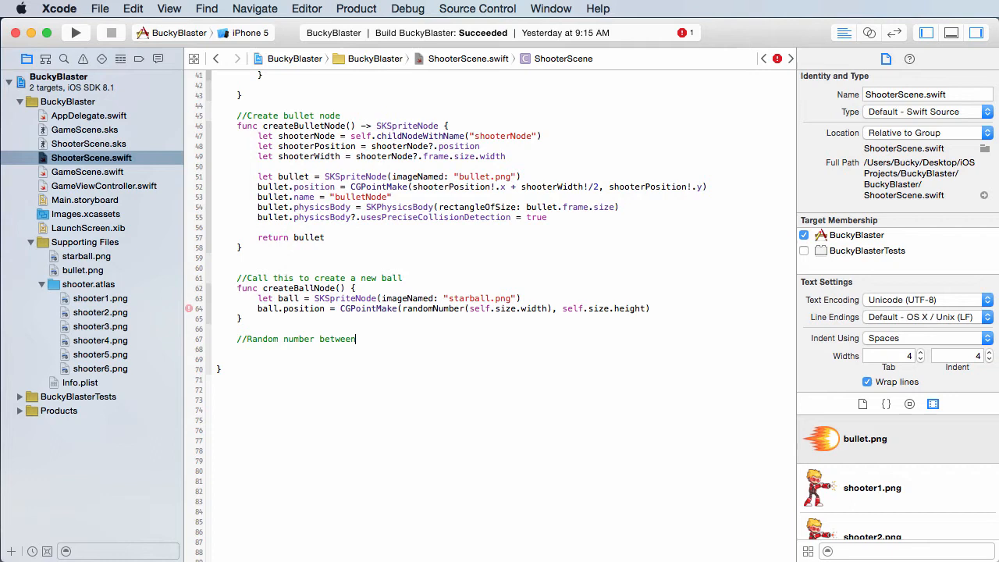
{"action": "type", "text": "0 and"}
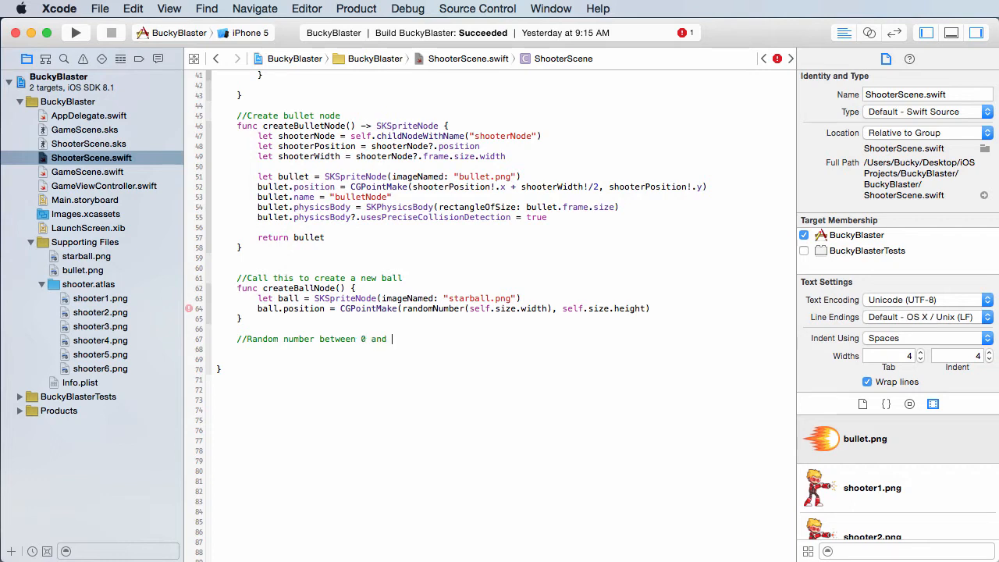
{"action": "type", "text": "width"}
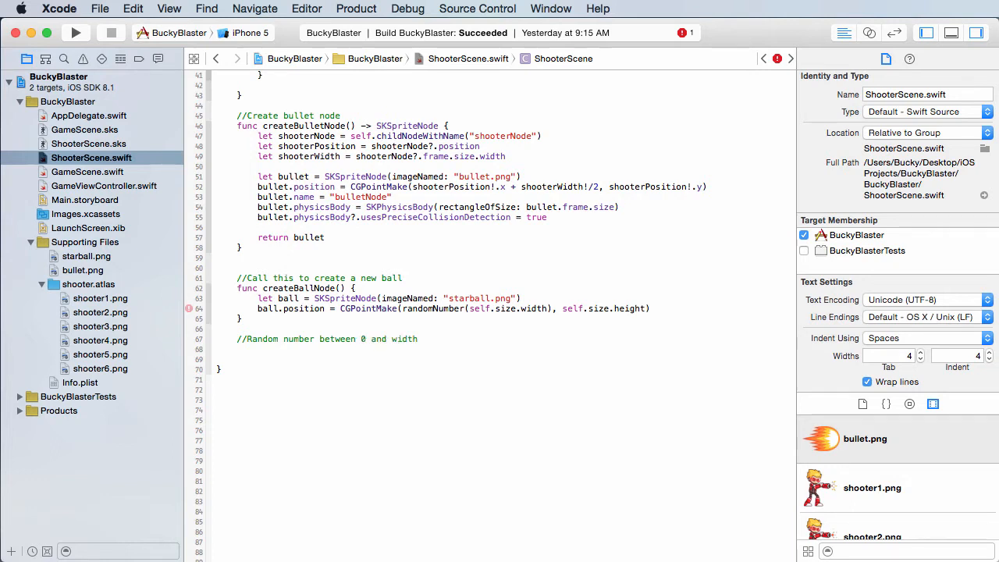
Step: Declare func randomNumber(maximum: CGFloat) -> CGFloat with an empty body
{"action": "type", "text": "func"}
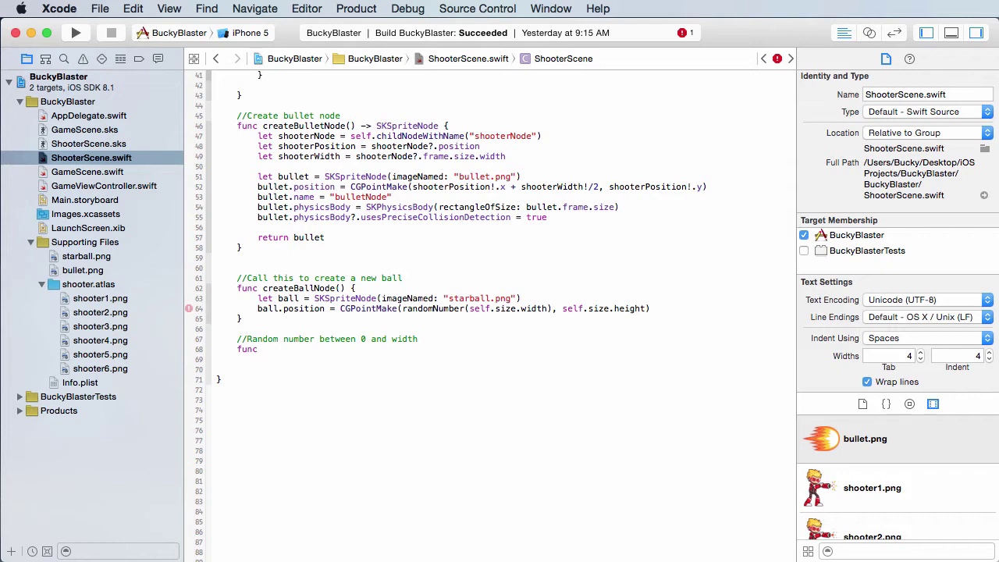
{"action": "type", "text": "random"}
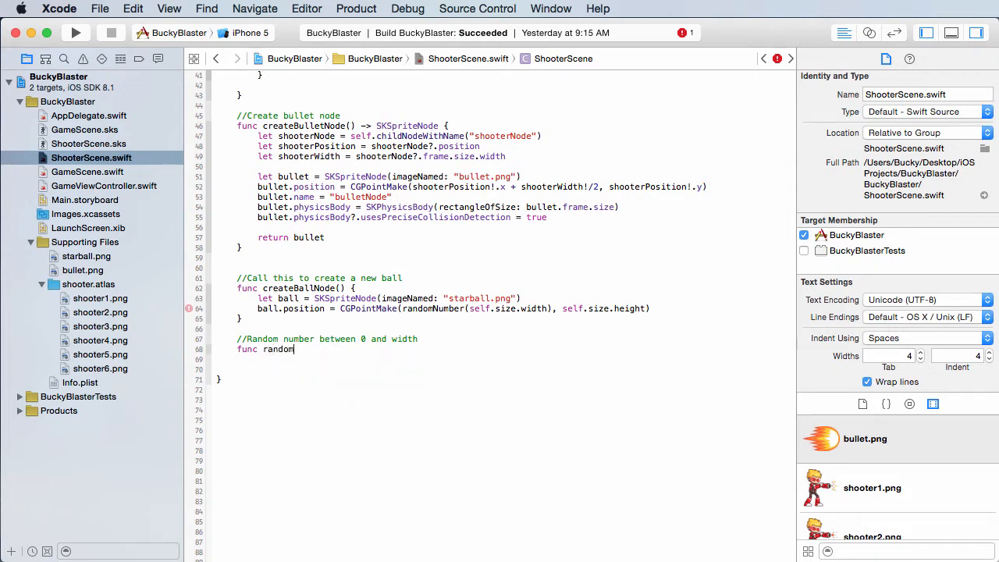
{"action": "type", "text": "Number()"}
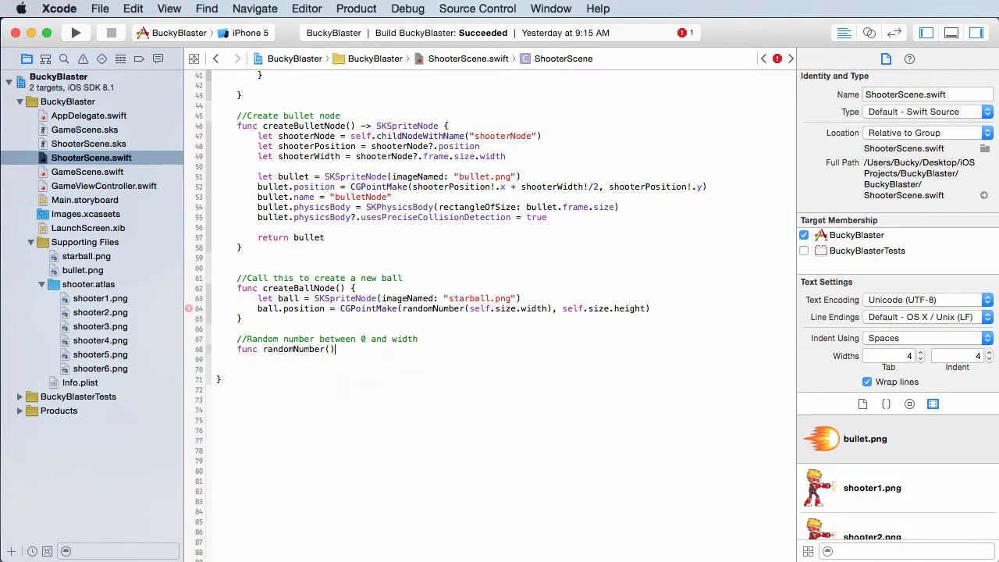
{"action": "type", "text": "m"}
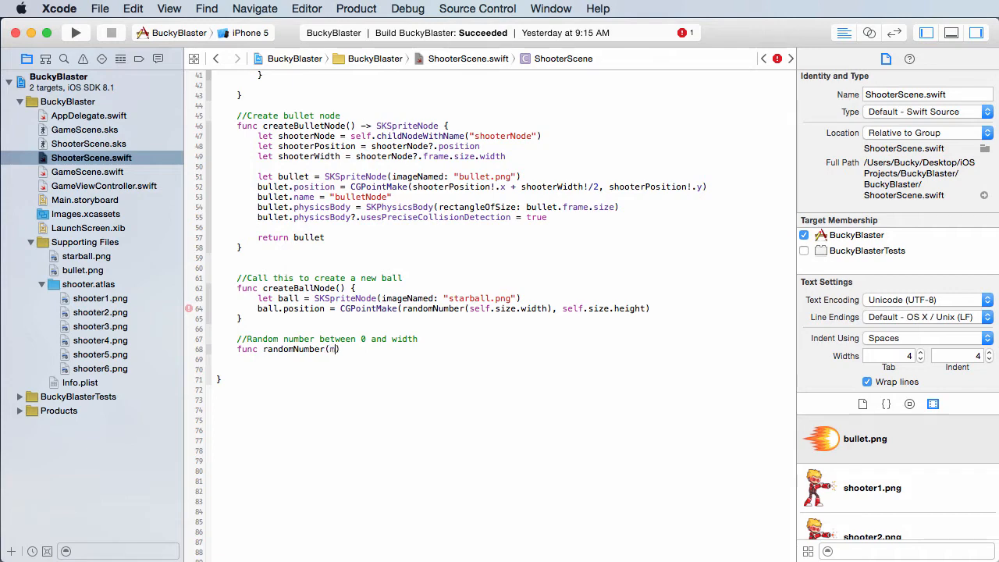
{"action": "type", "text": "aximum:"}
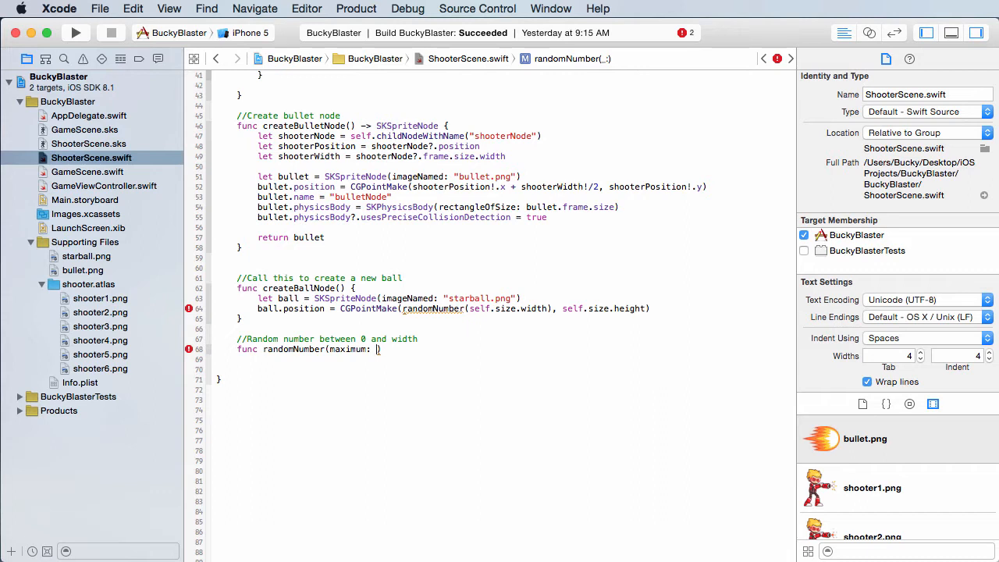
{"action": "type", "text": "CGFloat"}
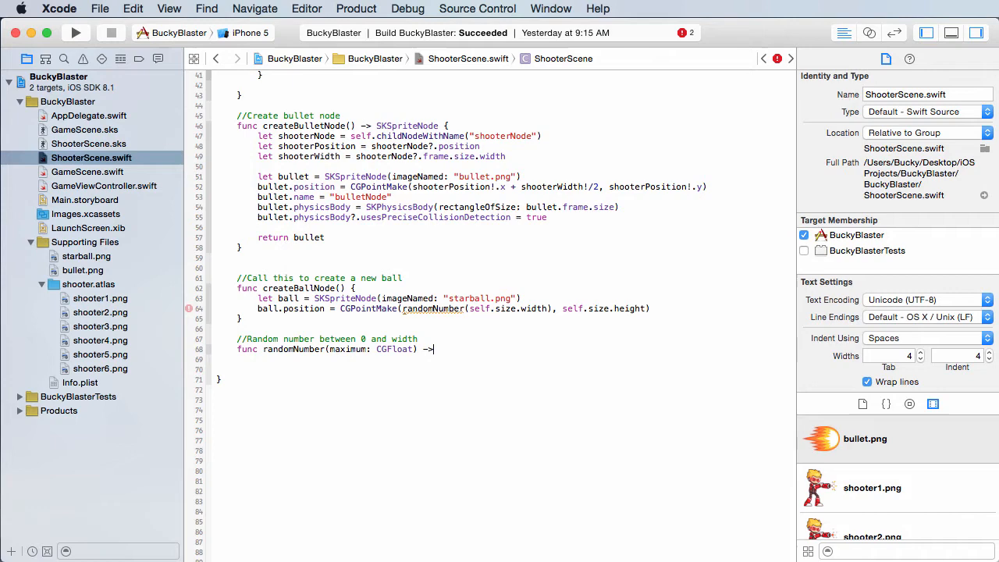
{"action": "type", "text": "CGFloat {"}
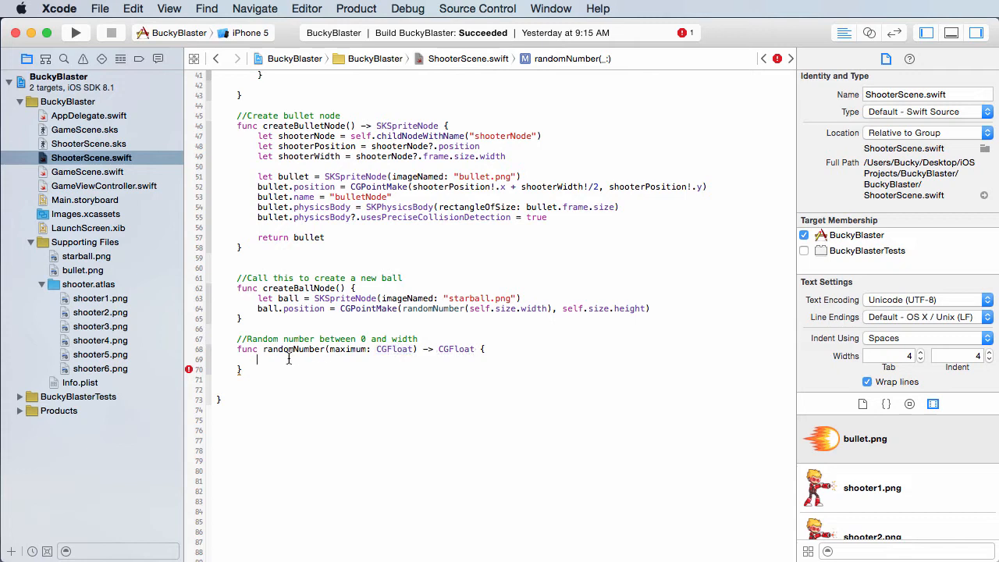
Step: Convert maximum with let maxInt = UInt32(maximum)
{"action": "type", "text": "let"}
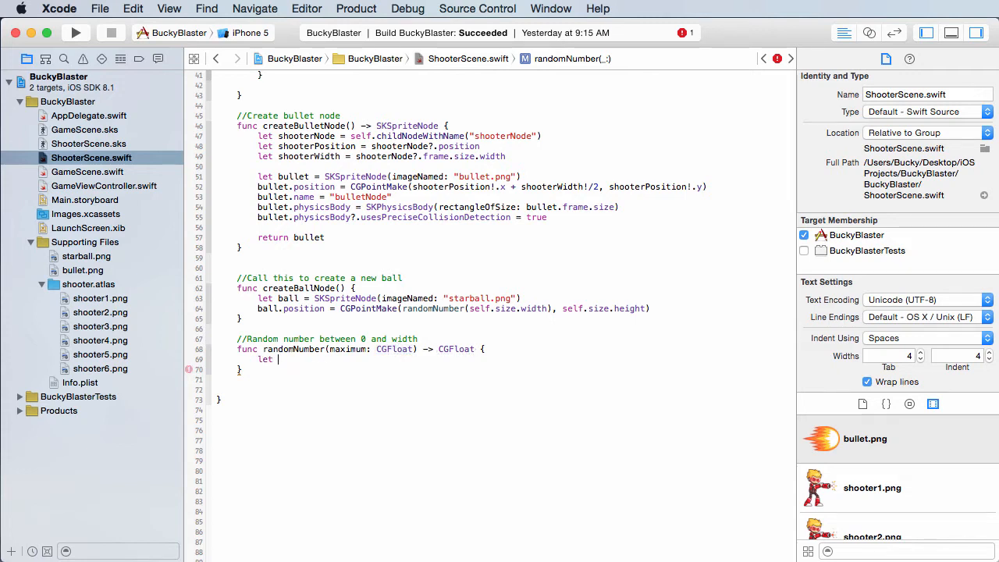
{"action": "type", "text": "maxInt = U"}
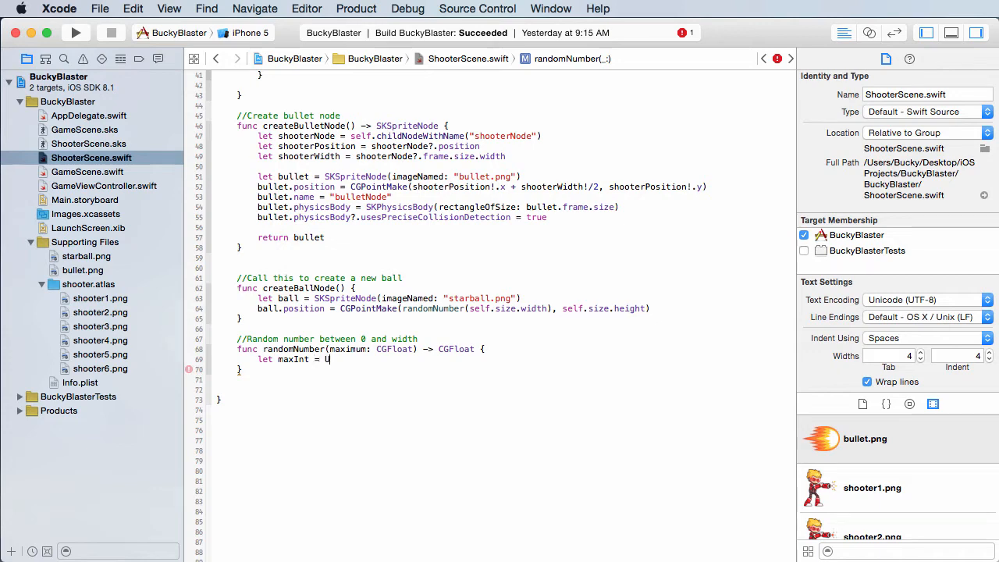
{"action": "type", "text": "Int"}
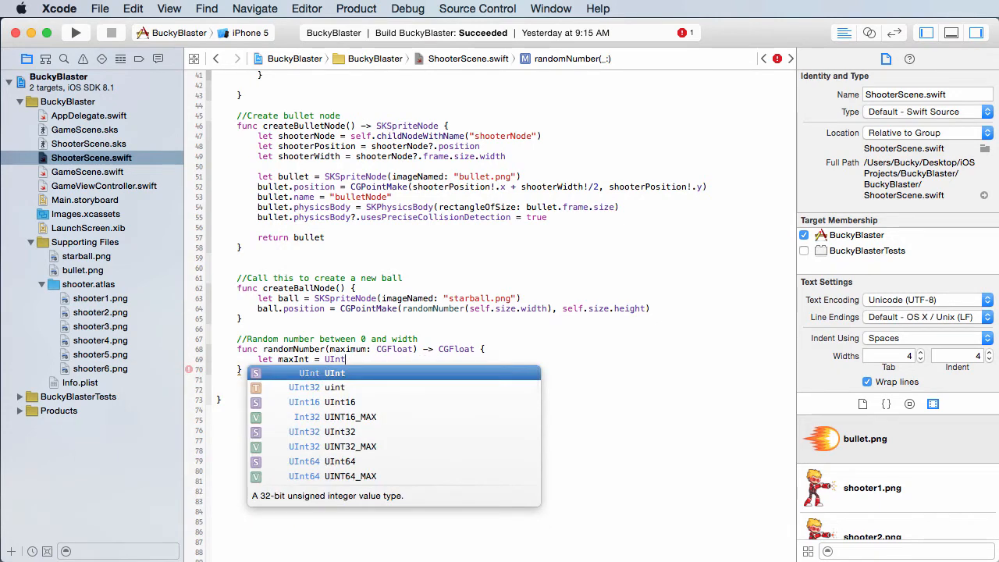
{"action": "key", "text": "Return"}
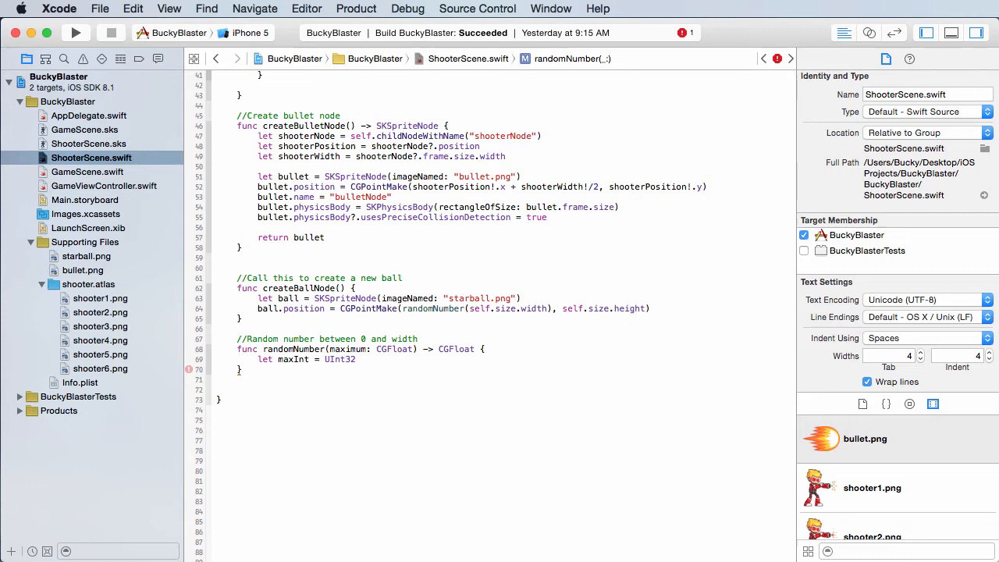
{"action": "type", "text": "maximum)"}
{"action": "type", "text": "let"}
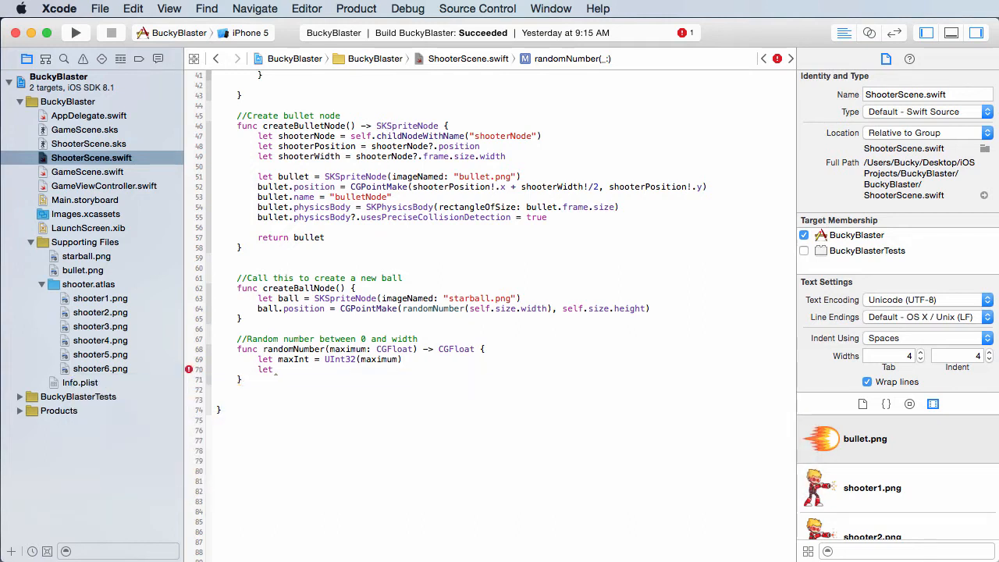
Step: Set let result = arc4random_uniform(maxInt) and return CGFloat(result)
{"action": "type", "text": "result"}
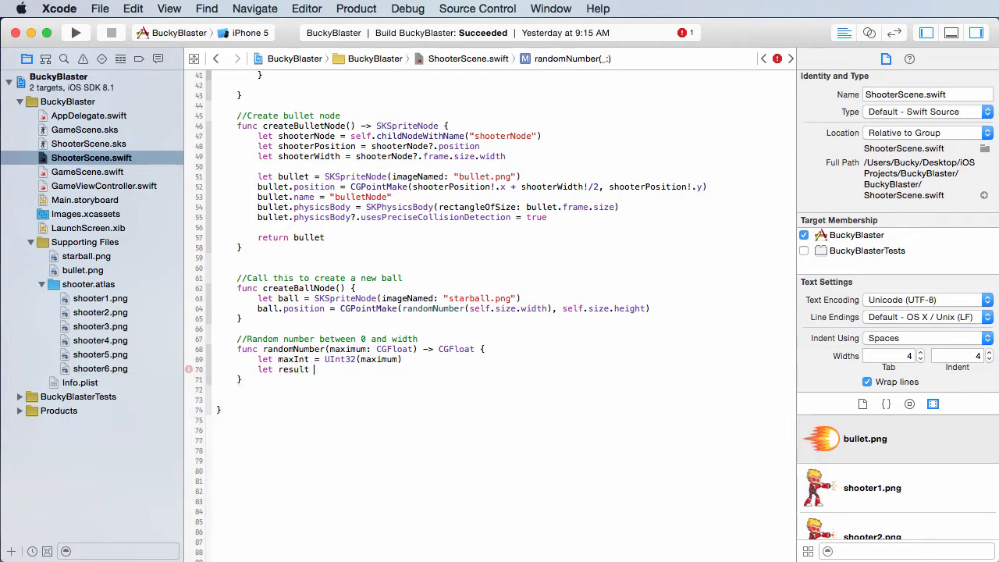
{"action": "type", "text": "arc4random_uniform(UInt32"}
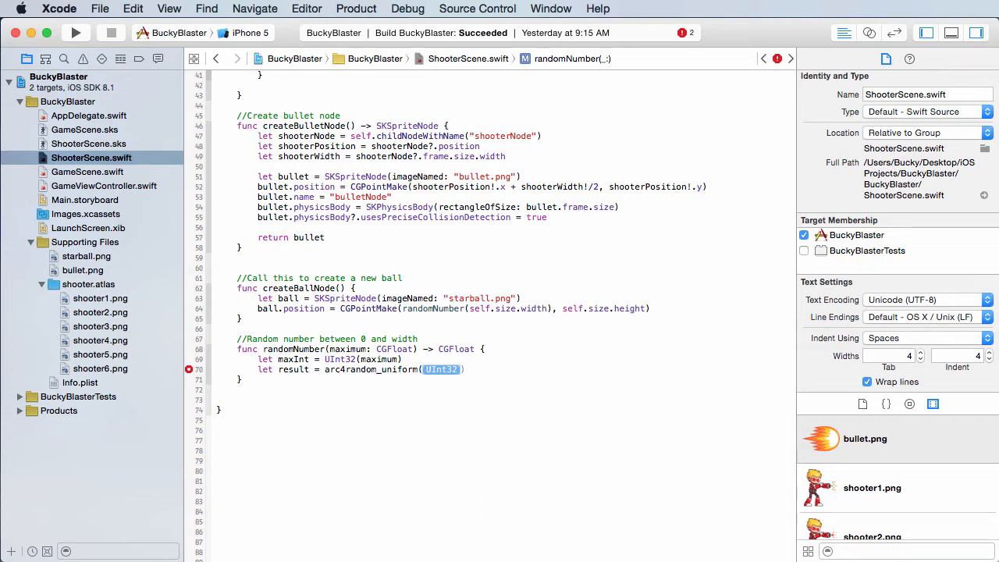
{"action": "type", "text": "ma"}
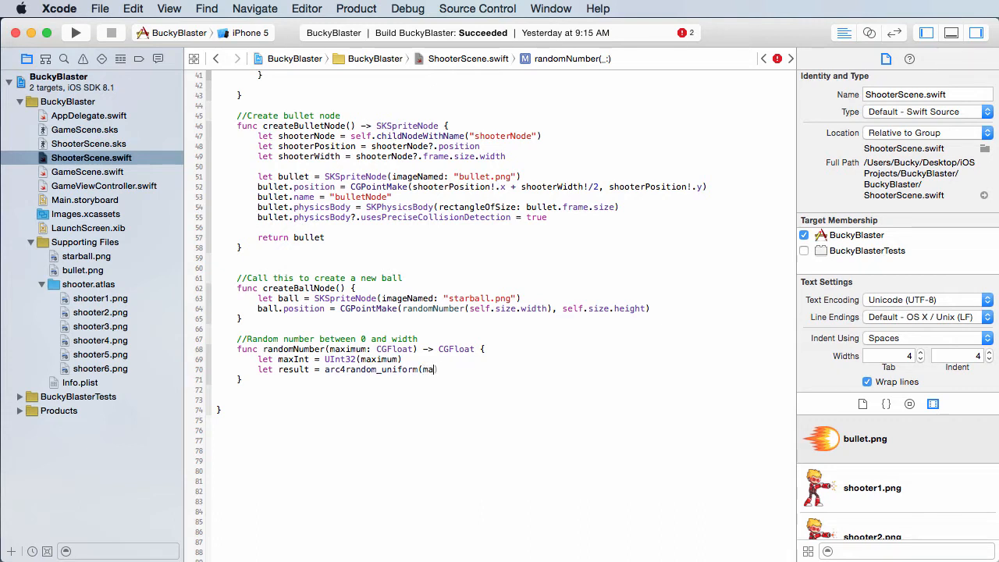
{"action": "type", "text": "xInt))"}
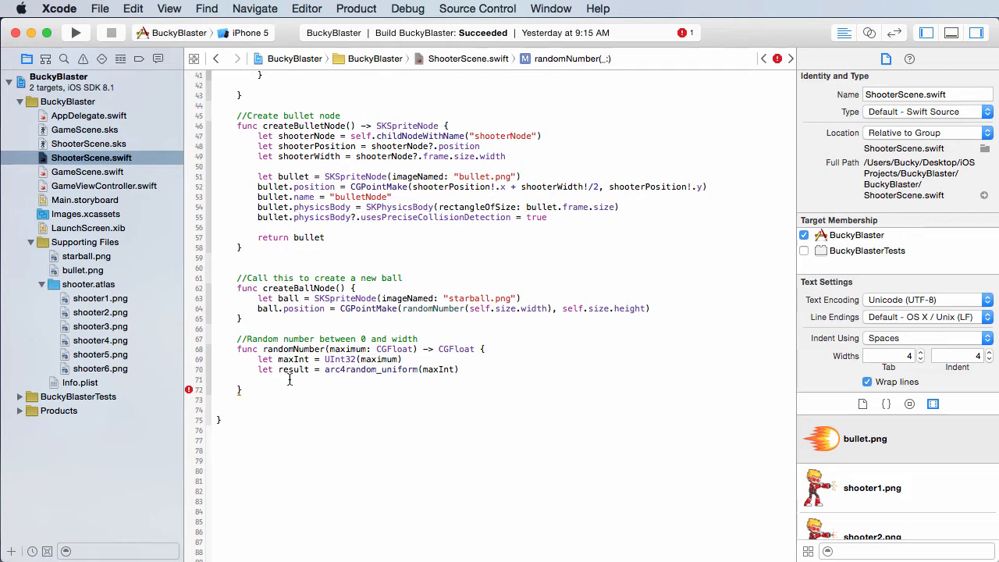
{"action": "type", "text": "return"}
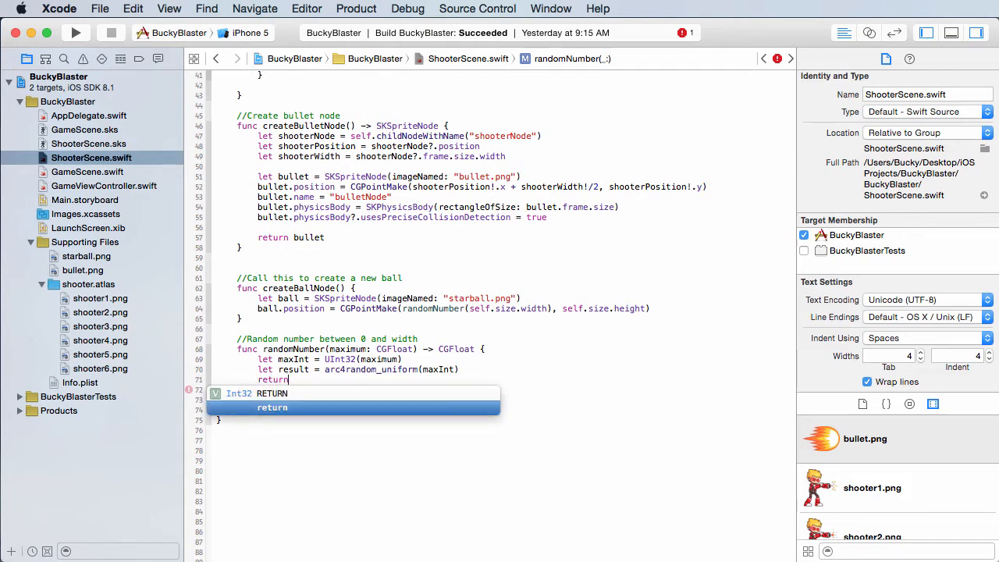
{"action": "type", "text": "CGFloat"}
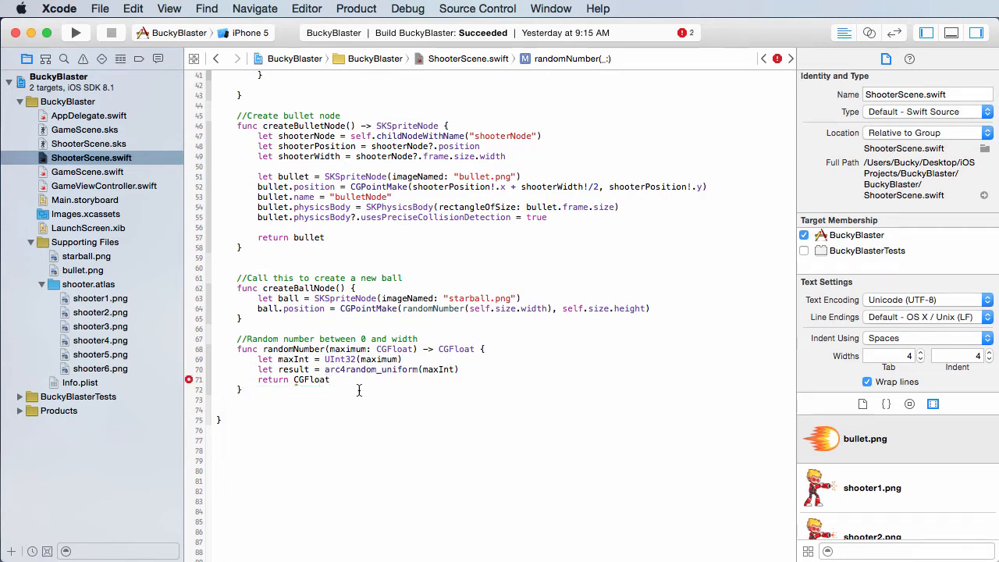
{"action": "type", "text": "result)"}
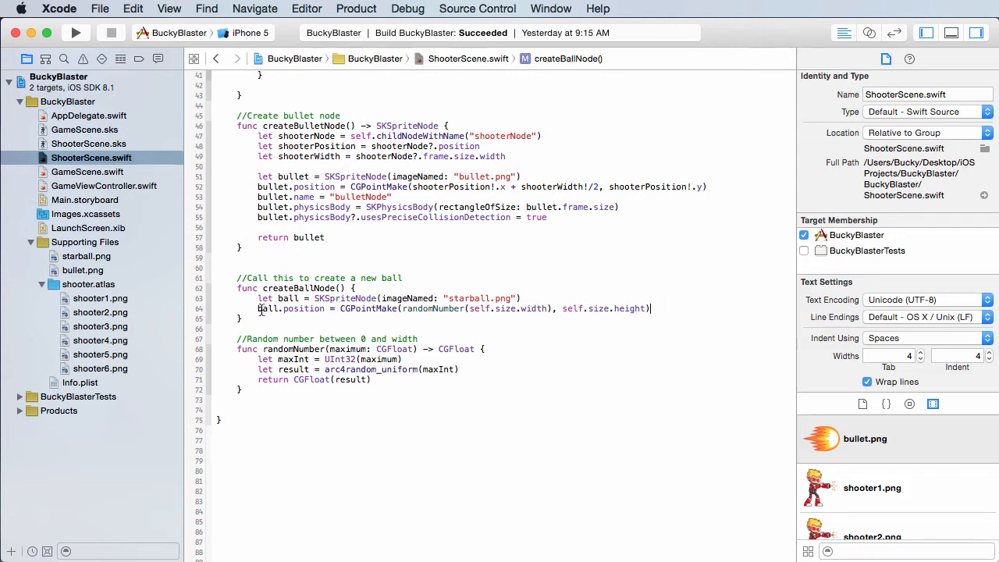
Step: Name the ball "ballNode" and set SKPhysicsBody(circleOfRadius: ball.size.width/2) as its physics body
{"action": "left_click_drag", "start_coordinate": [259, 308], "coordinate": [651, 307]}
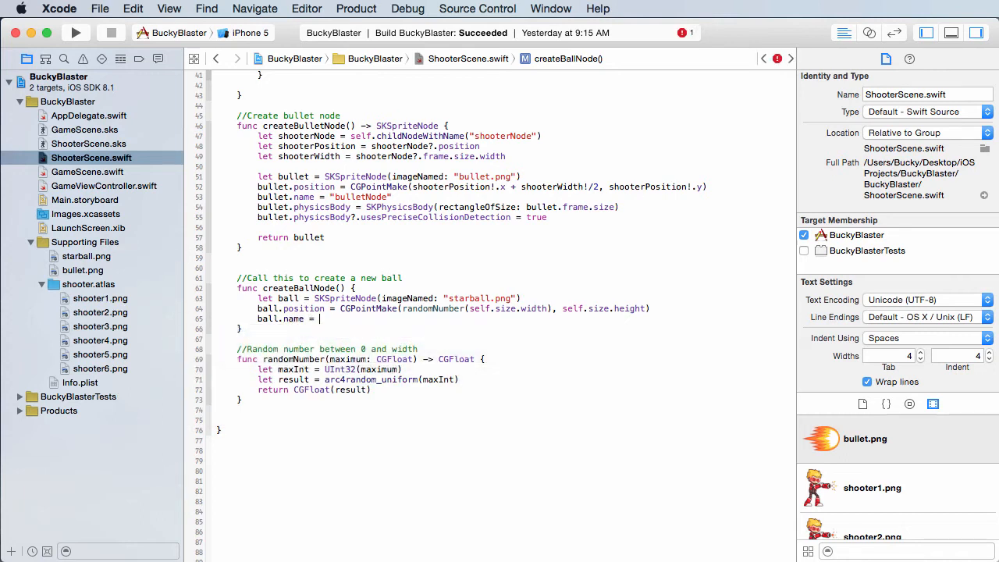
{"action": "type", "text": "\"ballNode\""}
{"action": "type", "text": "ball.physicsBody"}
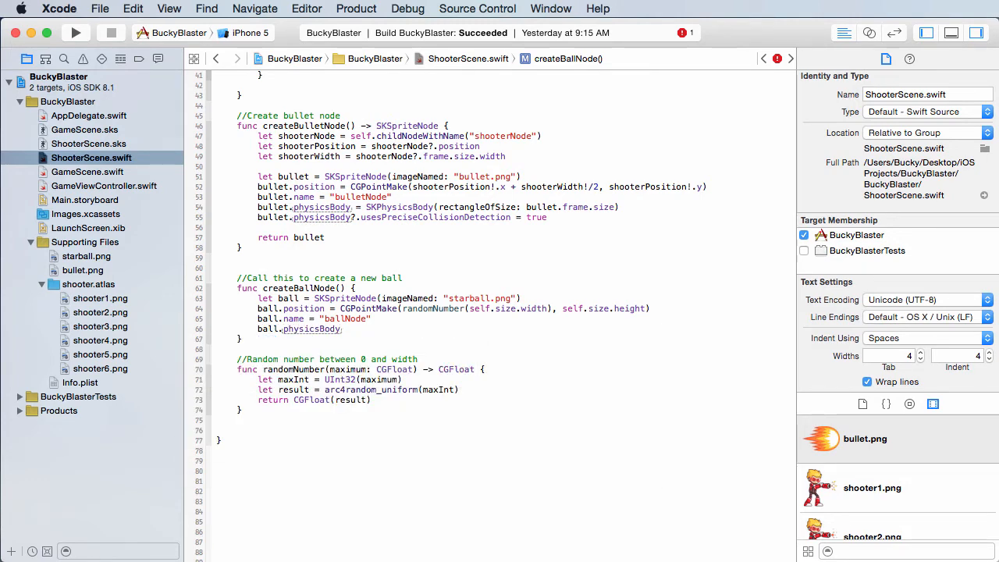
{"action": "type", "text": "SK"}
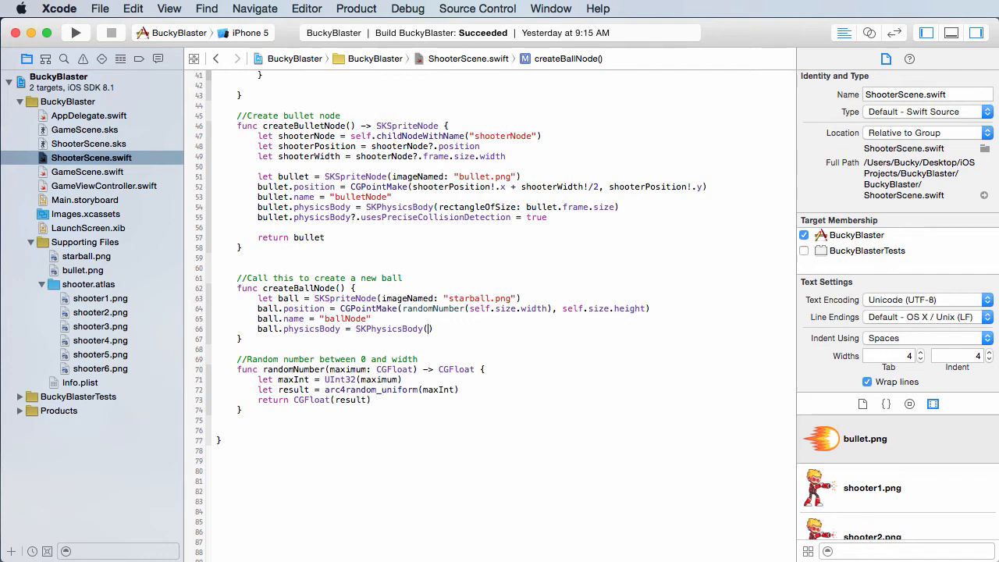
{"action": "type", "text": "circleOfRadius: CGFloat"}
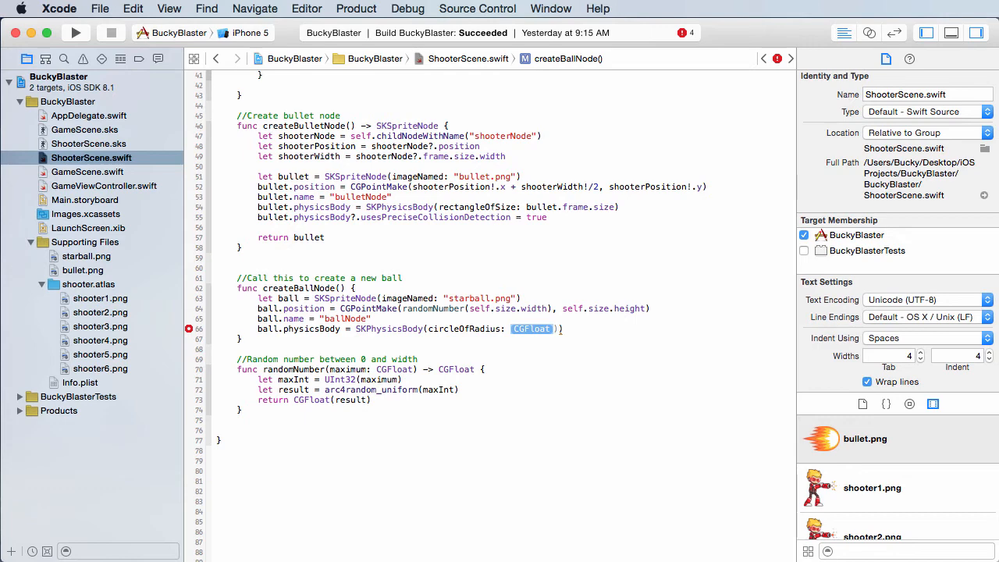
{"action": "type", "text": "ball.size.wid"}
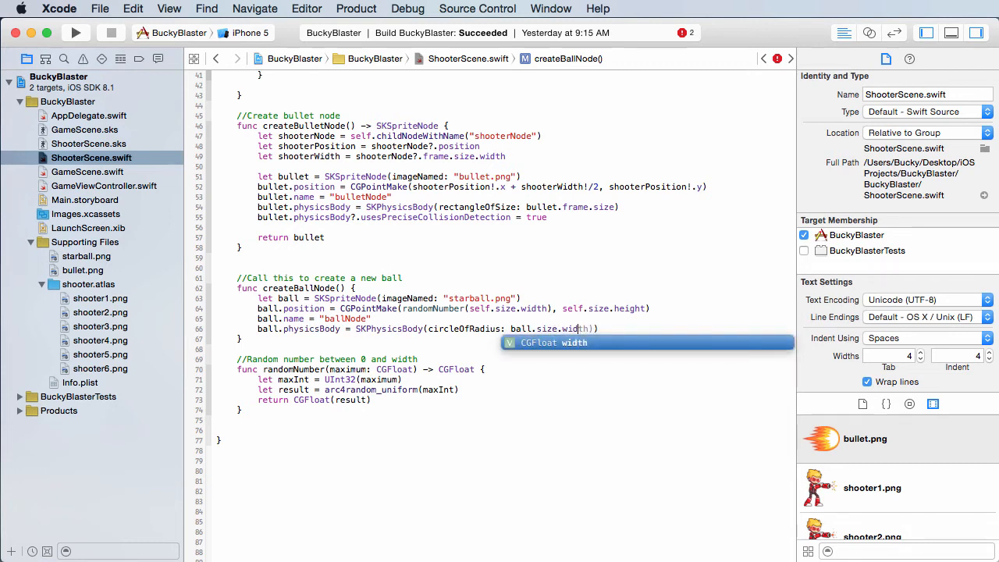
{"action": "type", "text": "/2"}
{"action": "type", "text": "ball.physicsBody?.usesPreciseCollisionDetection ="}
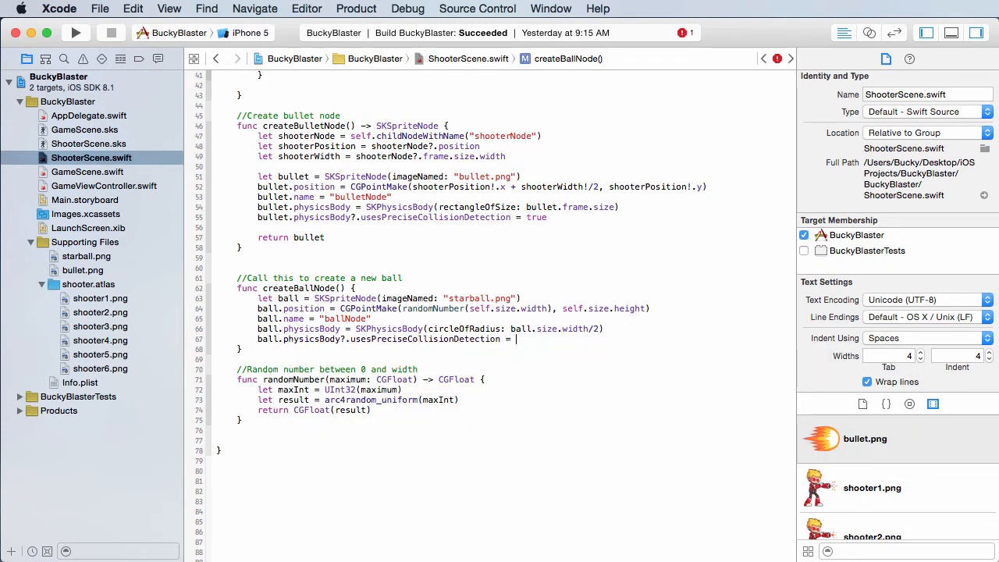
Step: Set usesPreciseCollisionDetection to true and add self.addChild(ball)
{"action": "type", "text": "true"}
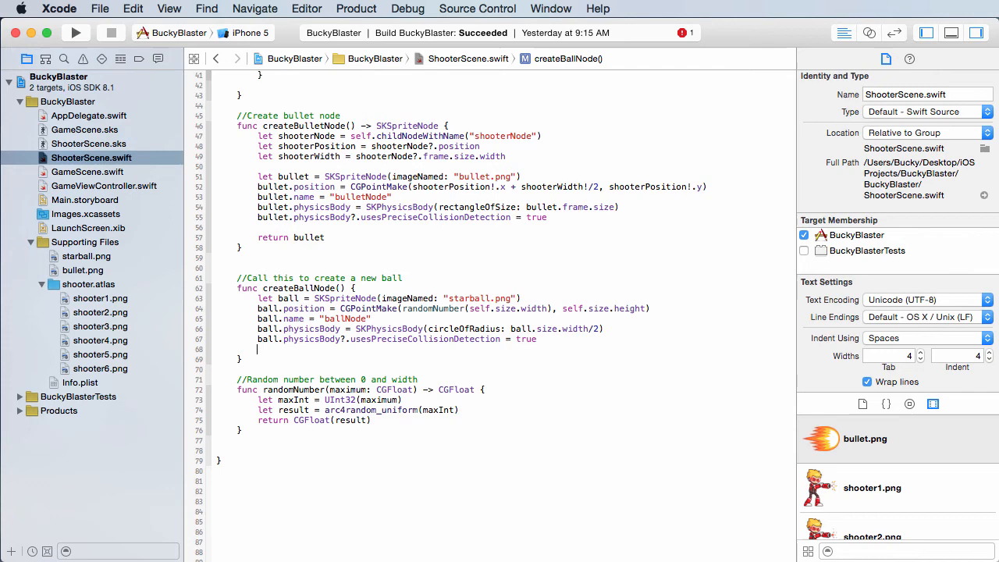
{"action": "type", "text": "self.physicsBody"}
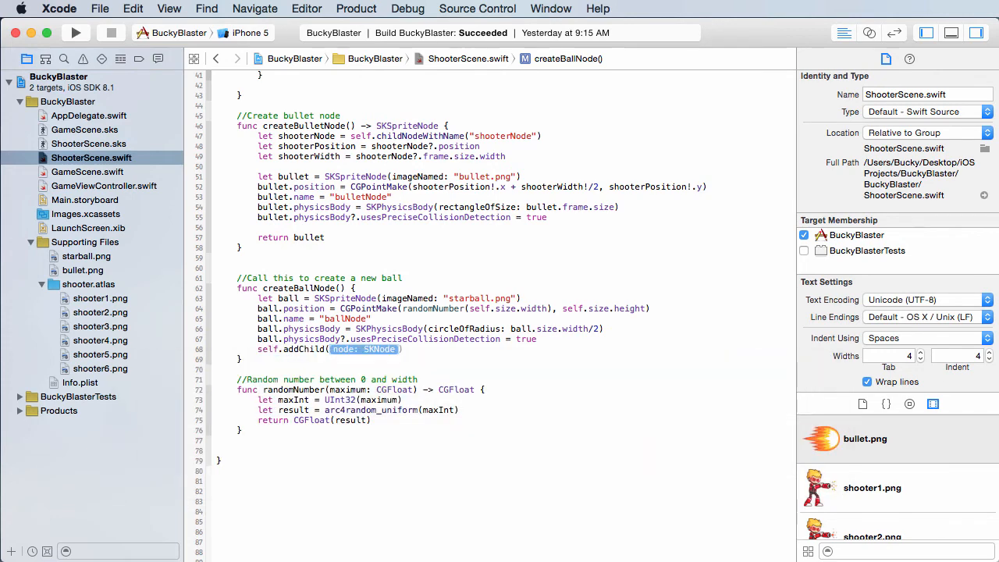
{"action": "type", "text": "ball"}
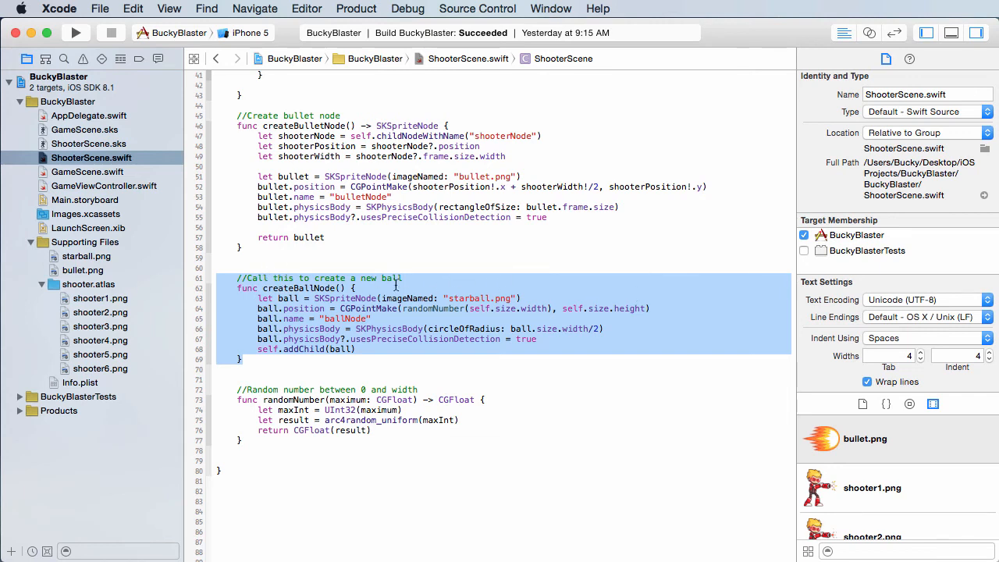
{"action": "left_click", "coordinate": [268, 278]}
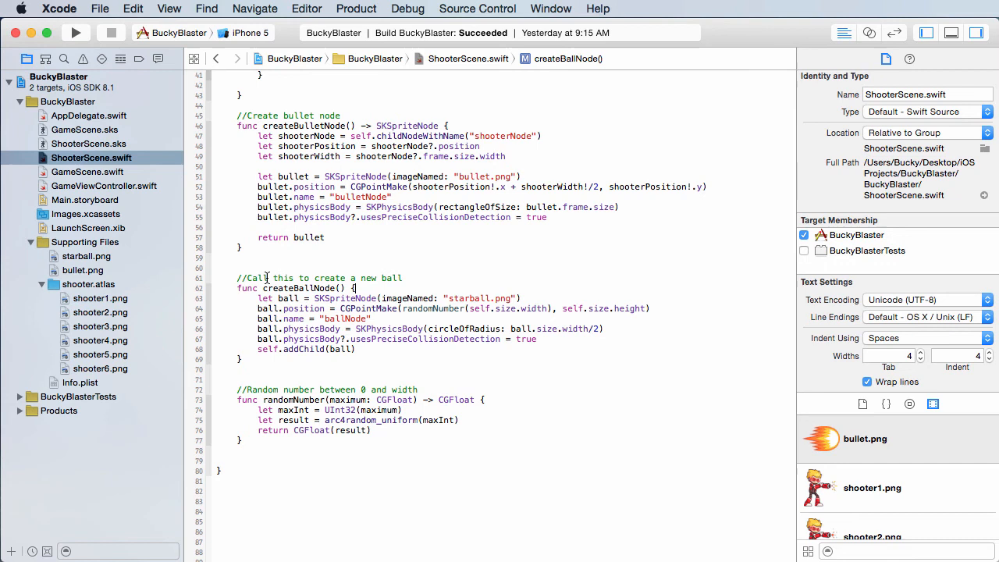